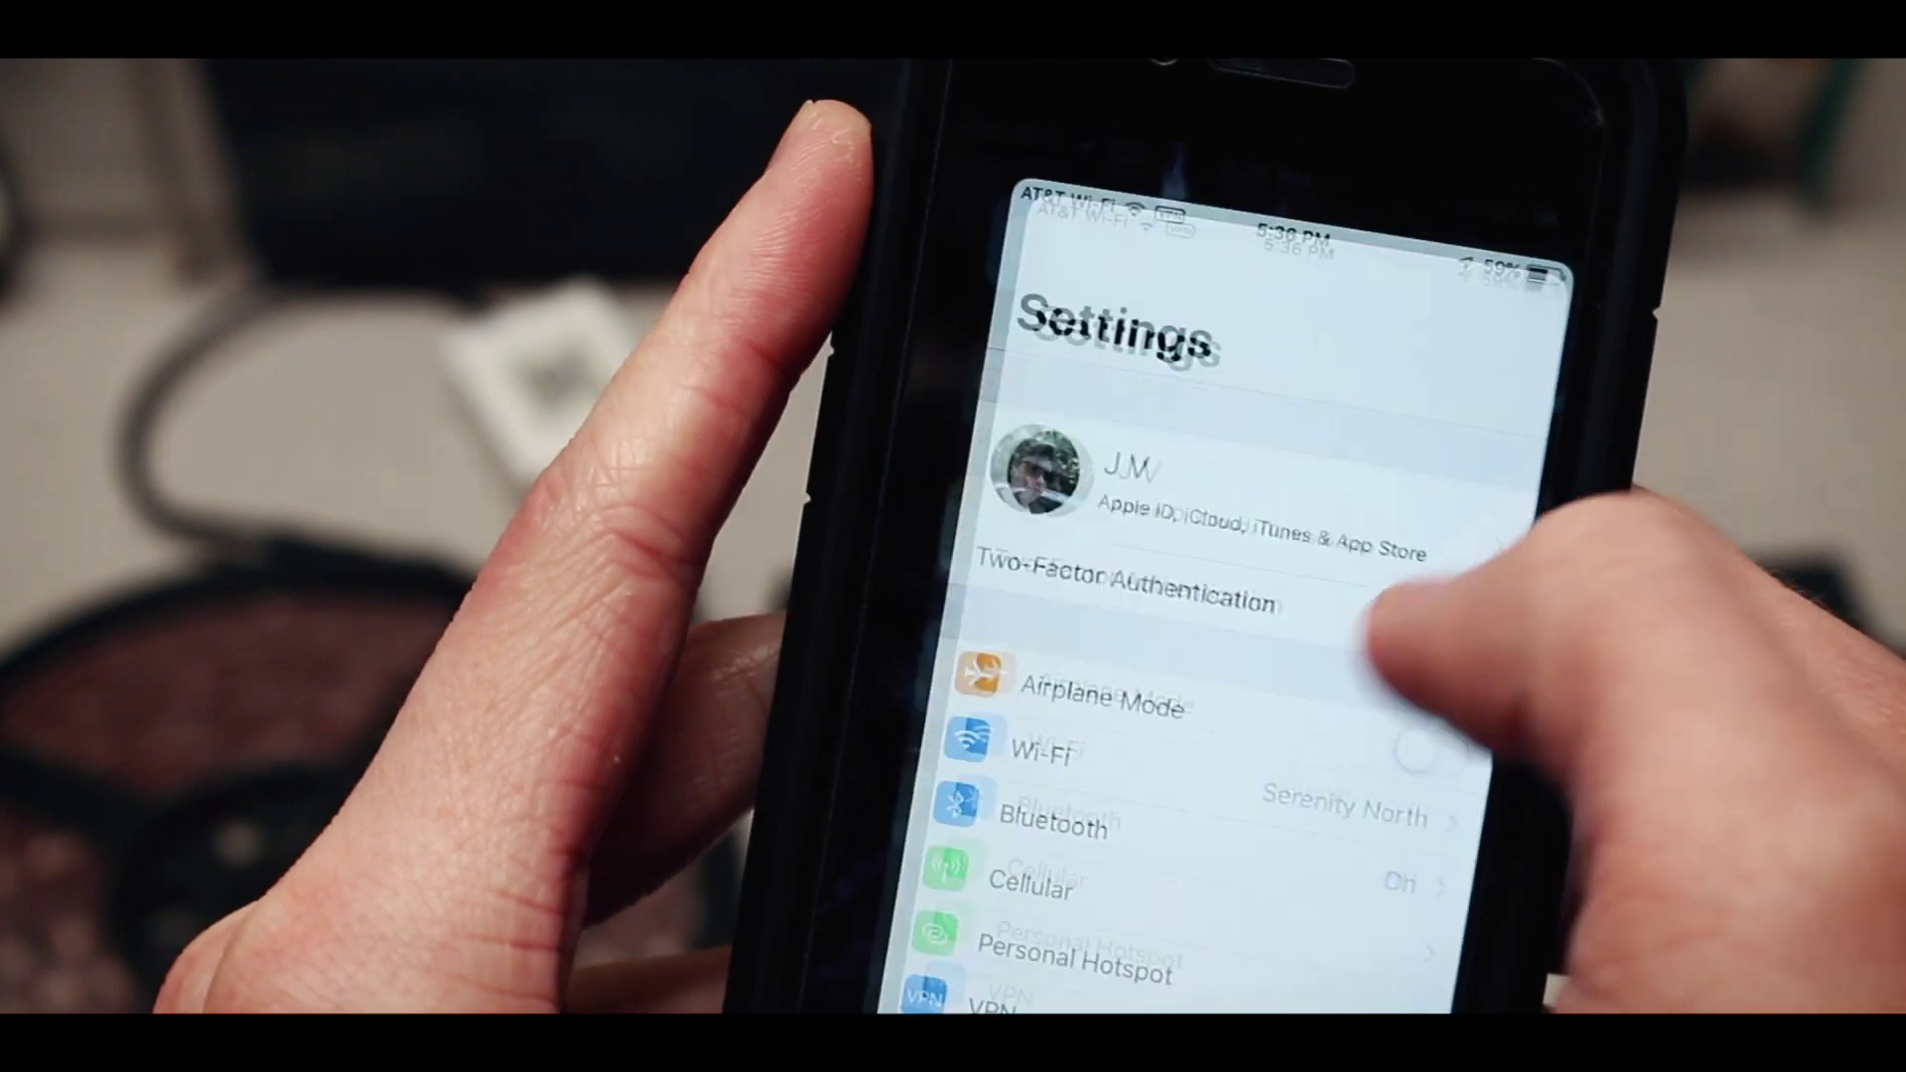
# Step: Exit iOS Settings back to the home screen showing the LED DMX app
pyautogui.click(1051, 825)
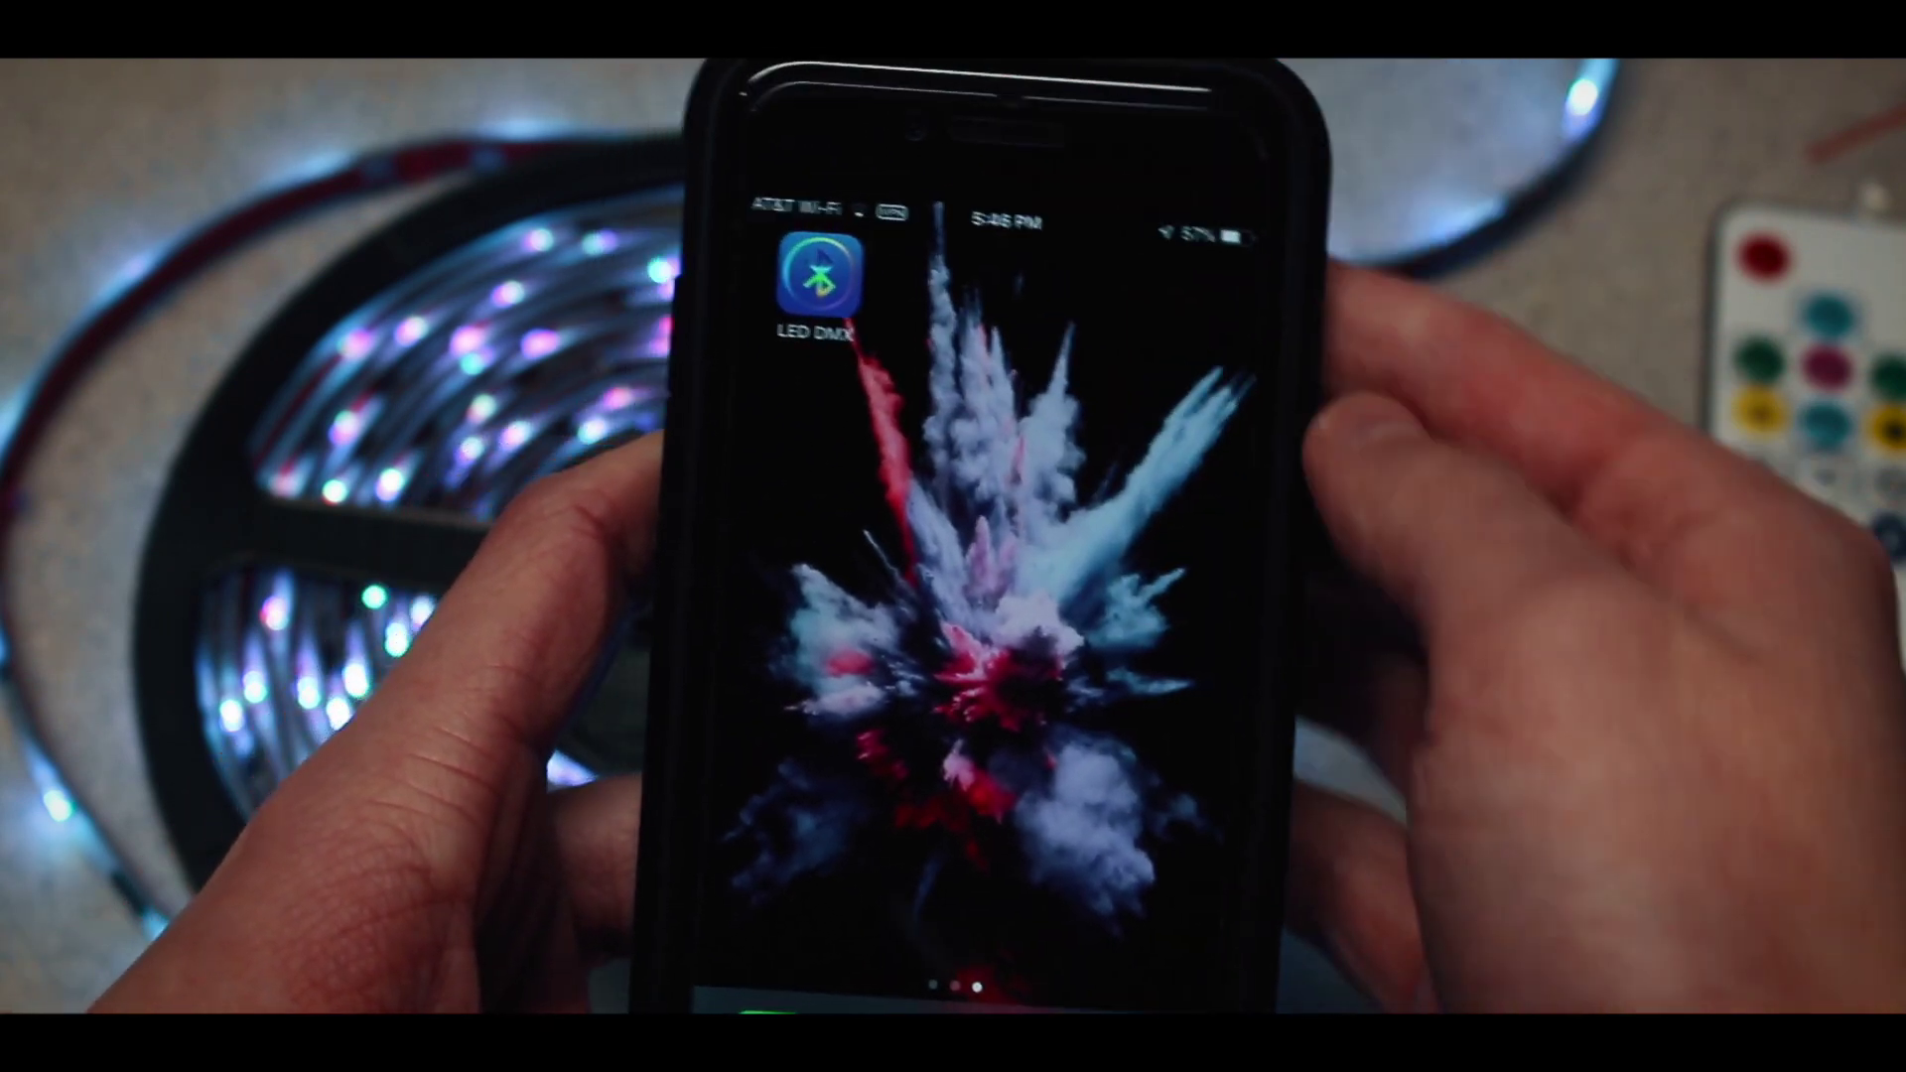
# Step: Launch LED DMX and show its Mode page, currently AUTO at mode 90
pyautogui.click(814, 275)
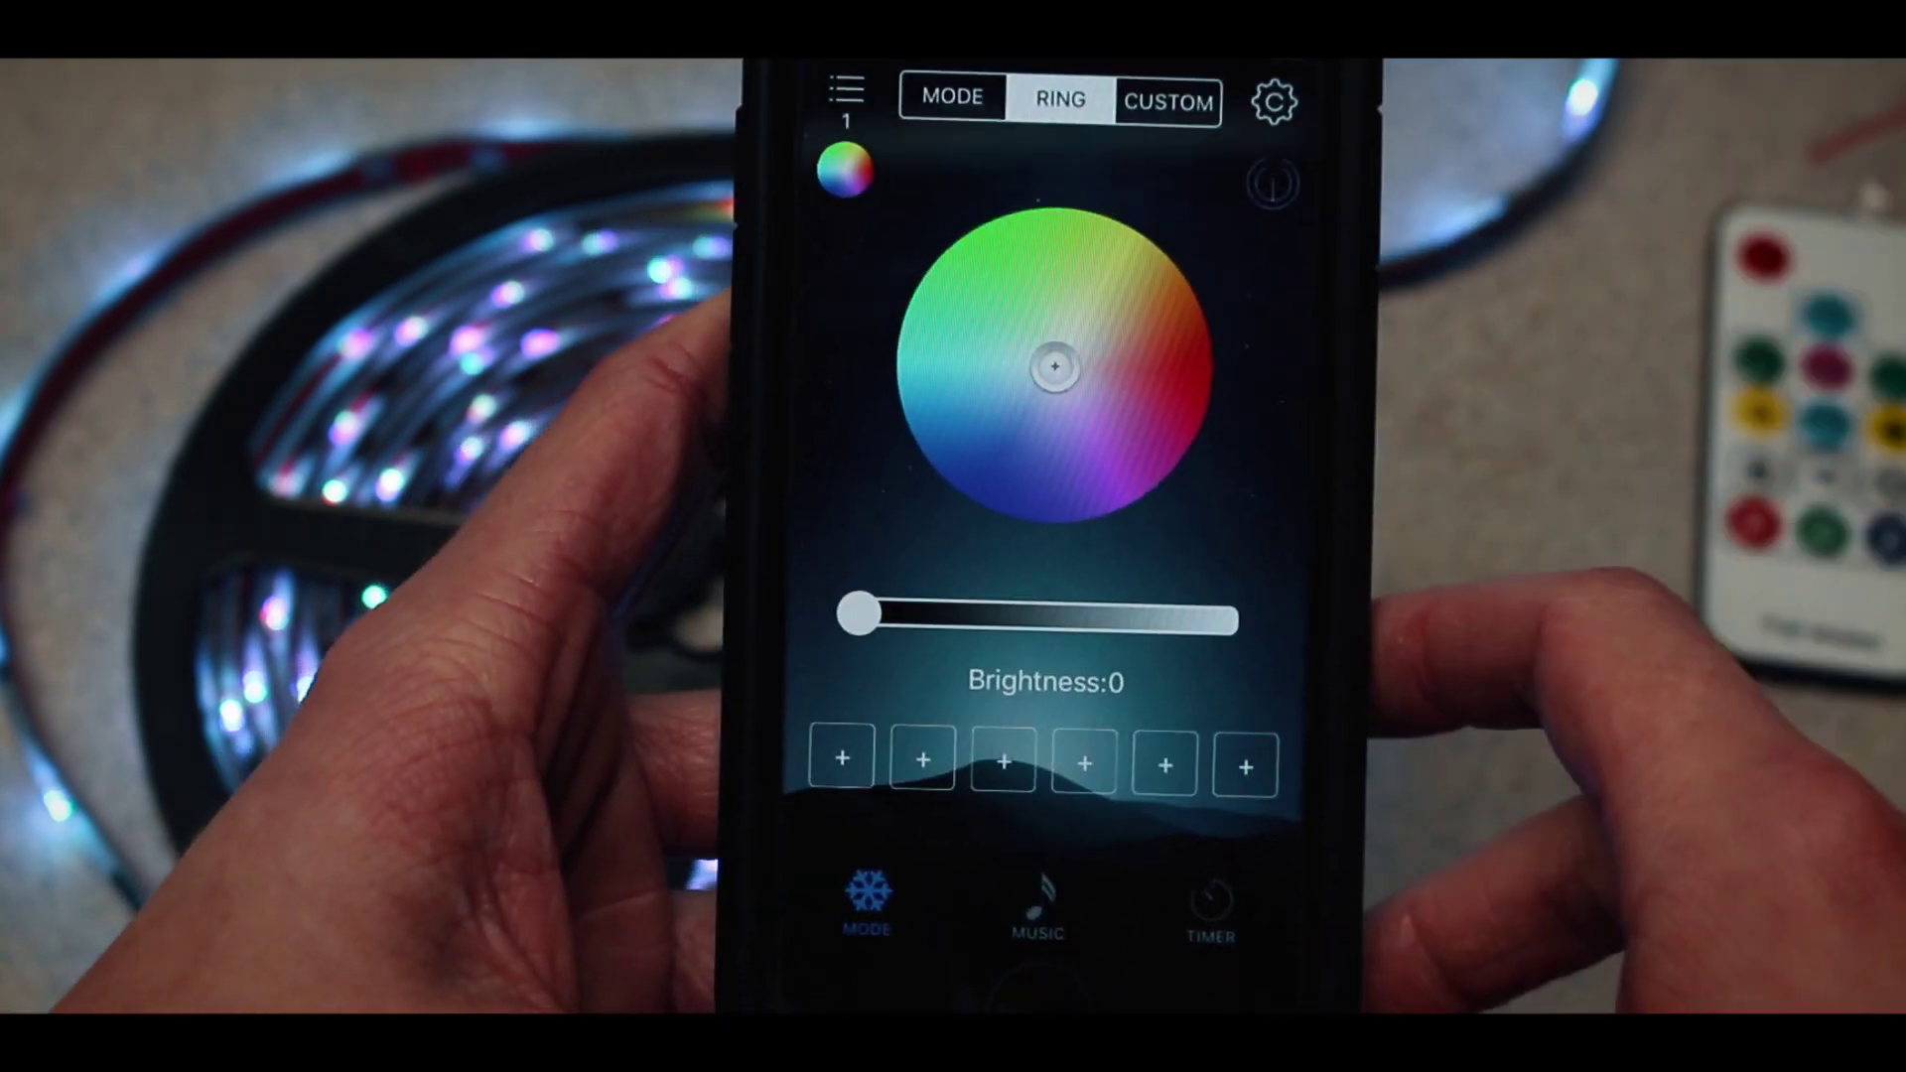
pyautogui.click(1039, 914)
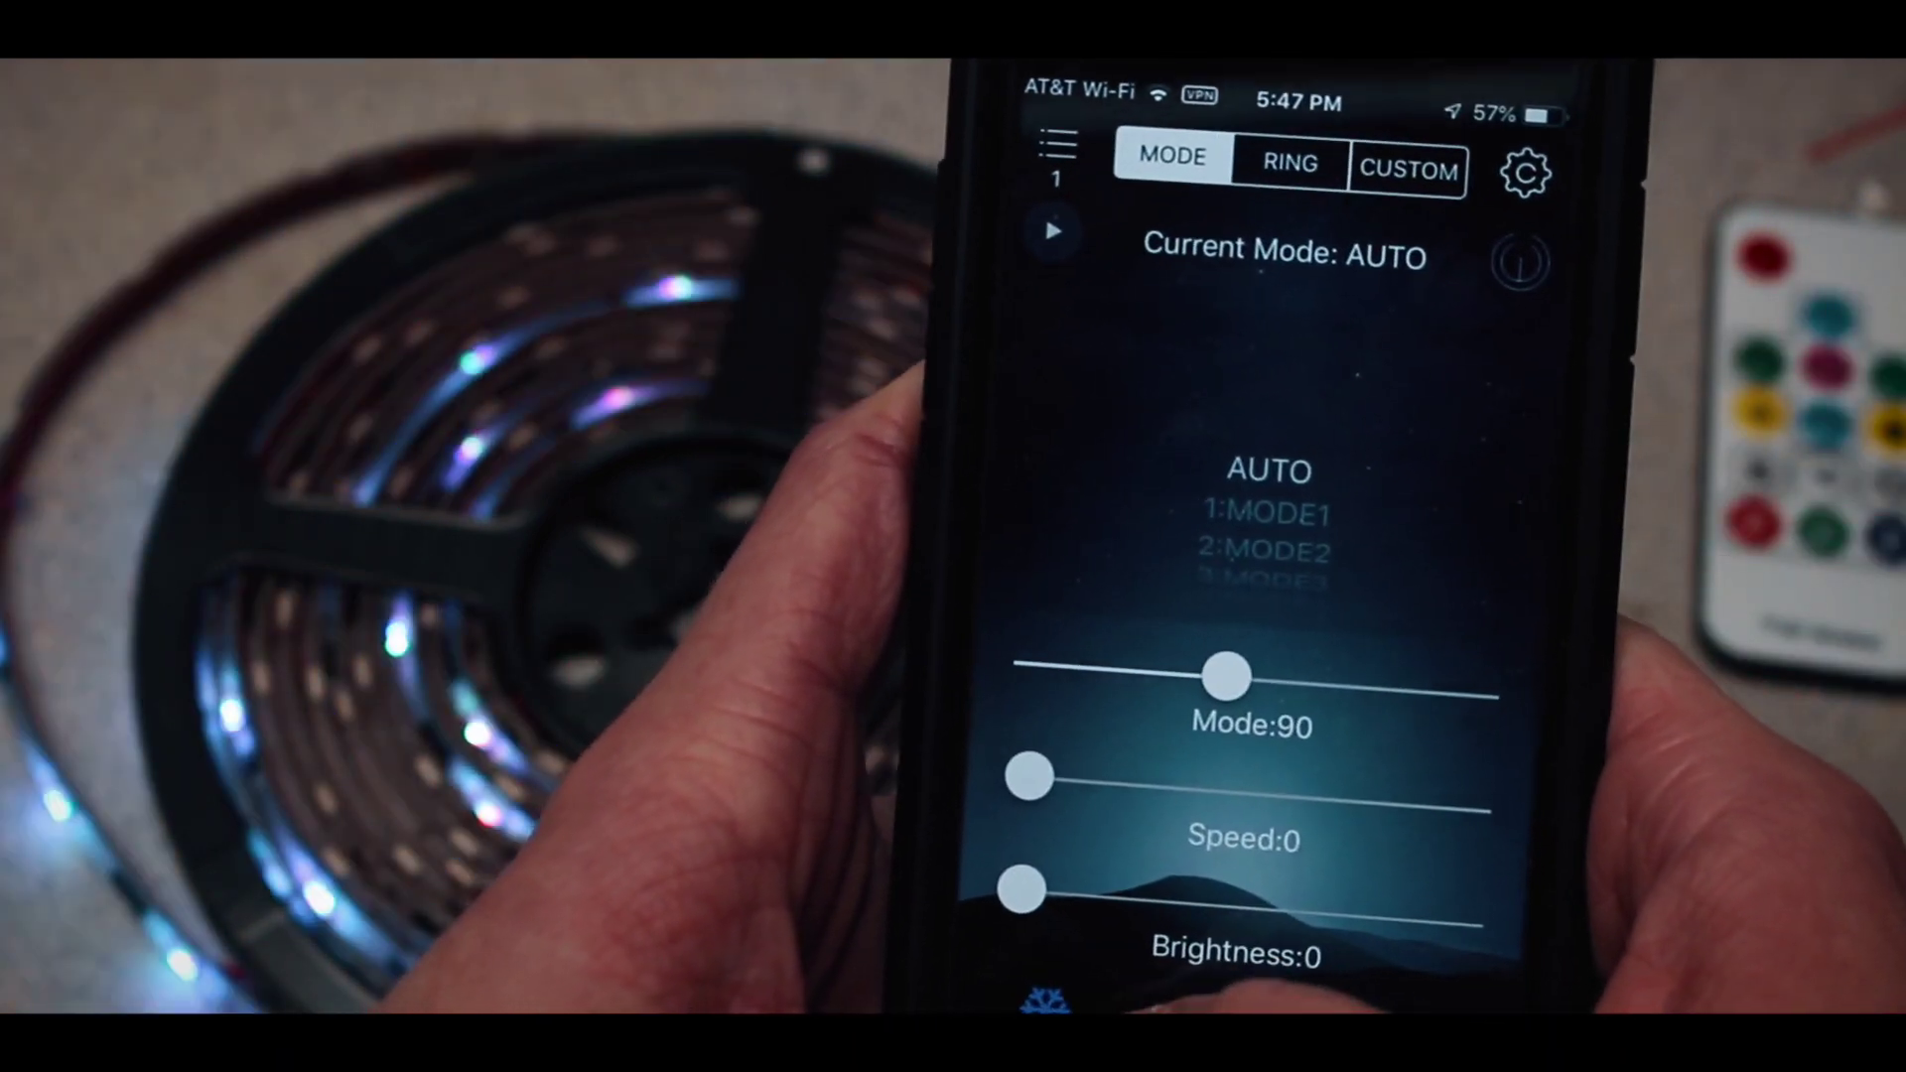
# Step: Set the strip animation to 3:MODE3 at speed 15, then show the Ring colour wheel
pyautogui.moveTo(1027, 887); pyautogui.dragTo(1495, 937)
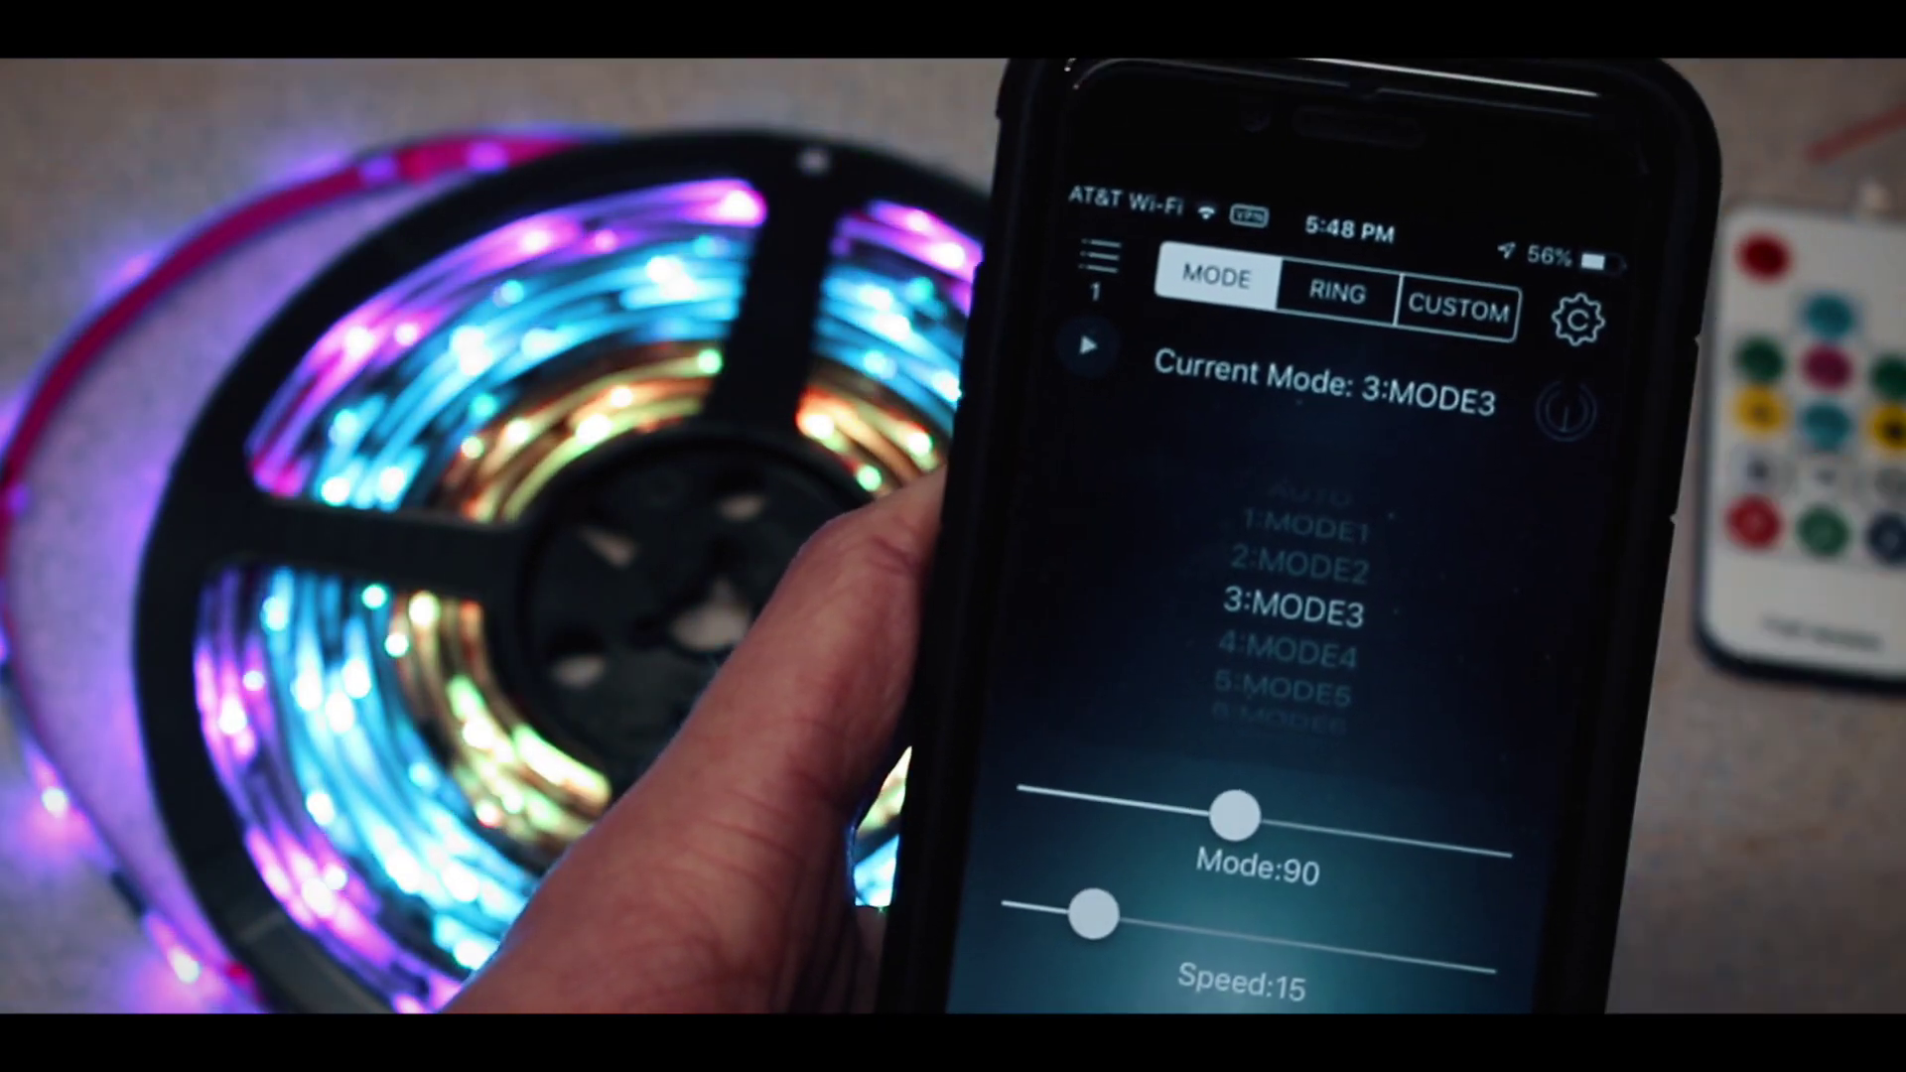
pyautogui.click(1335, 294)
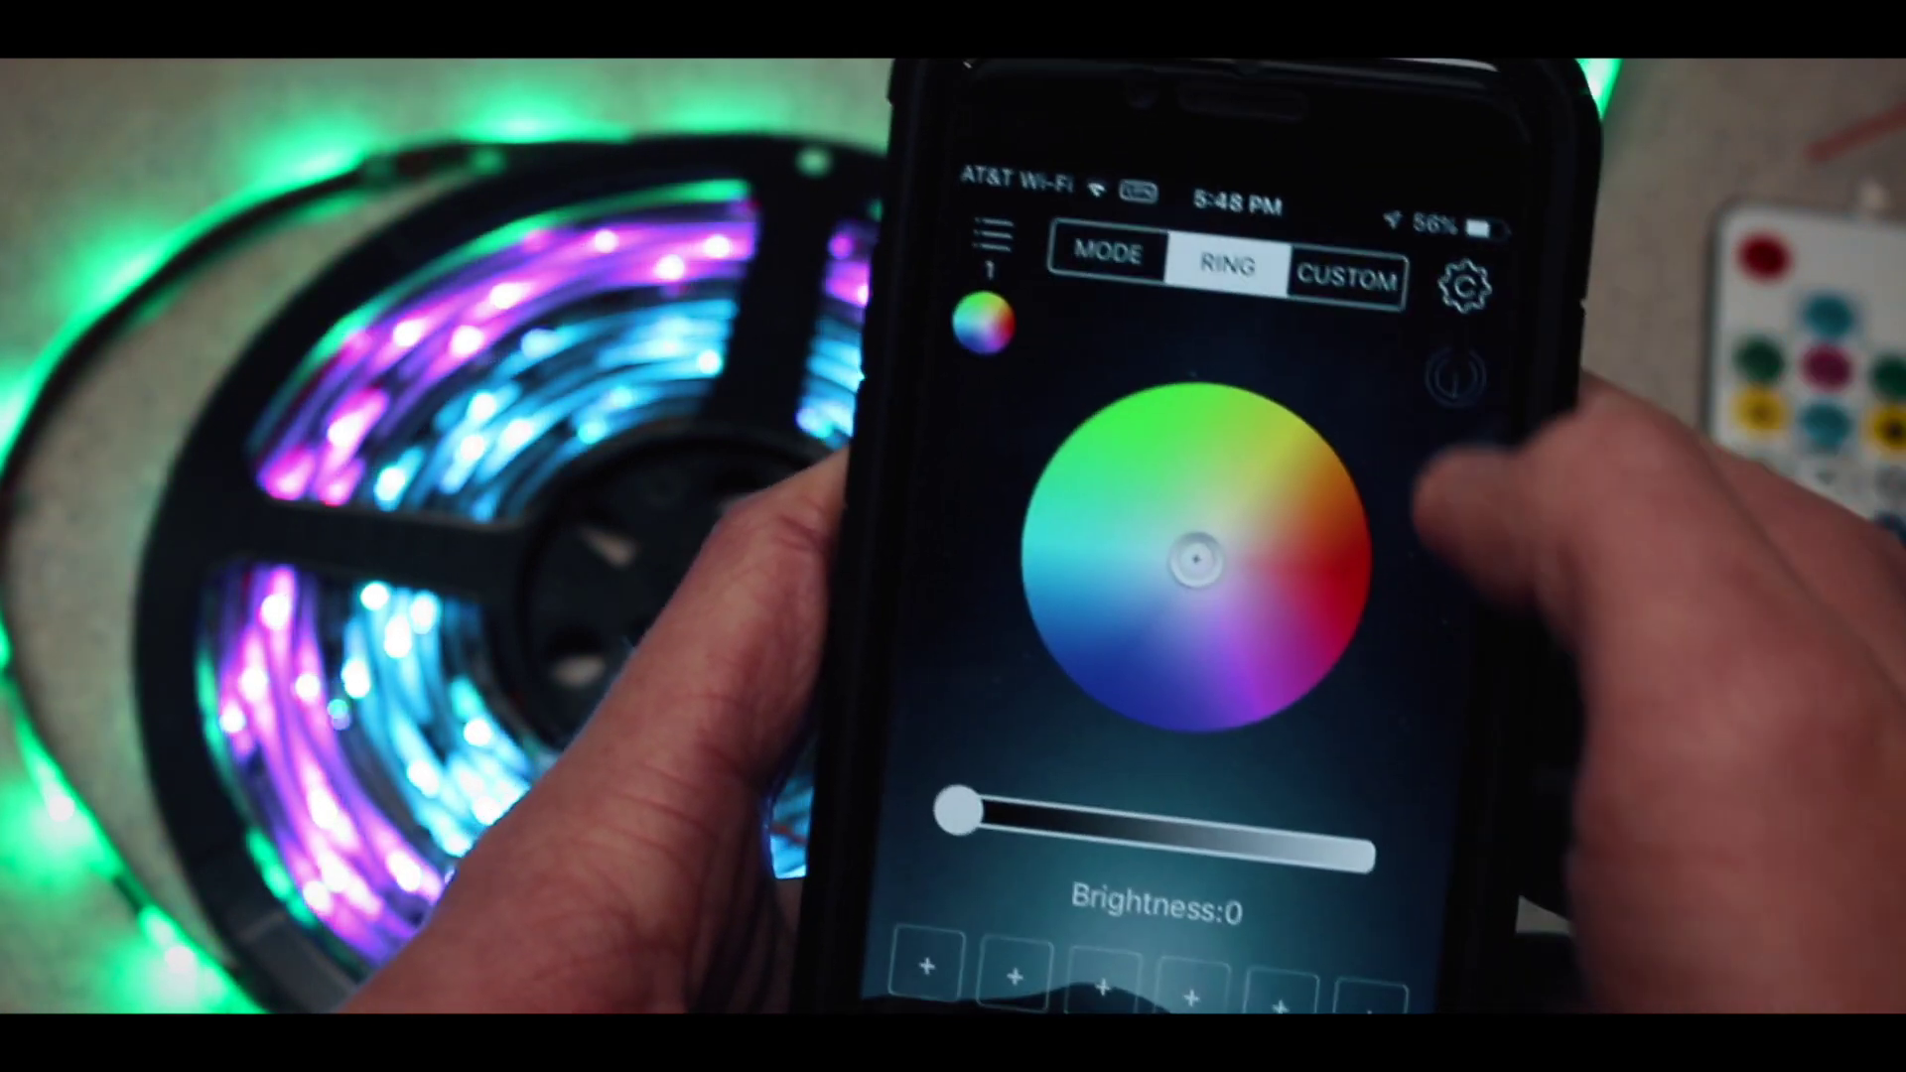